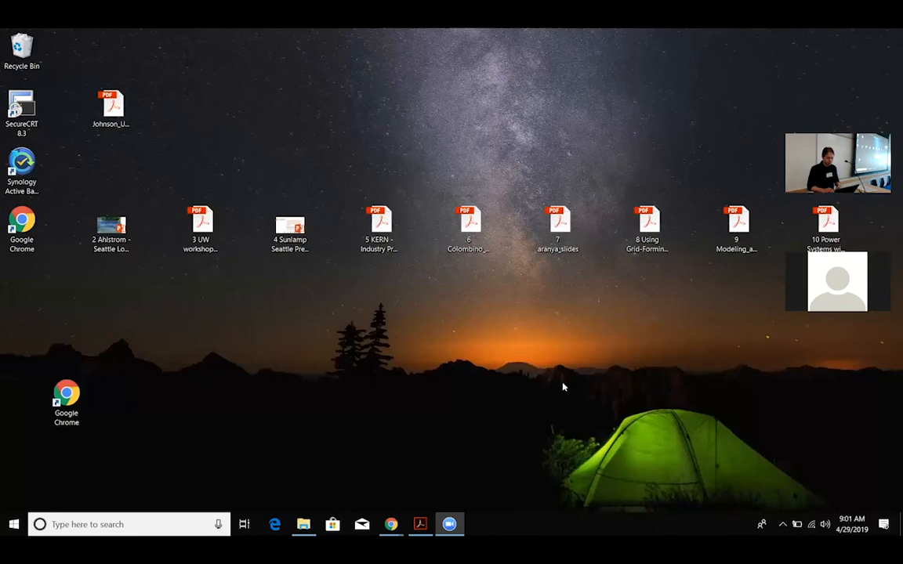
pyautogui.moveTo(450, 468)
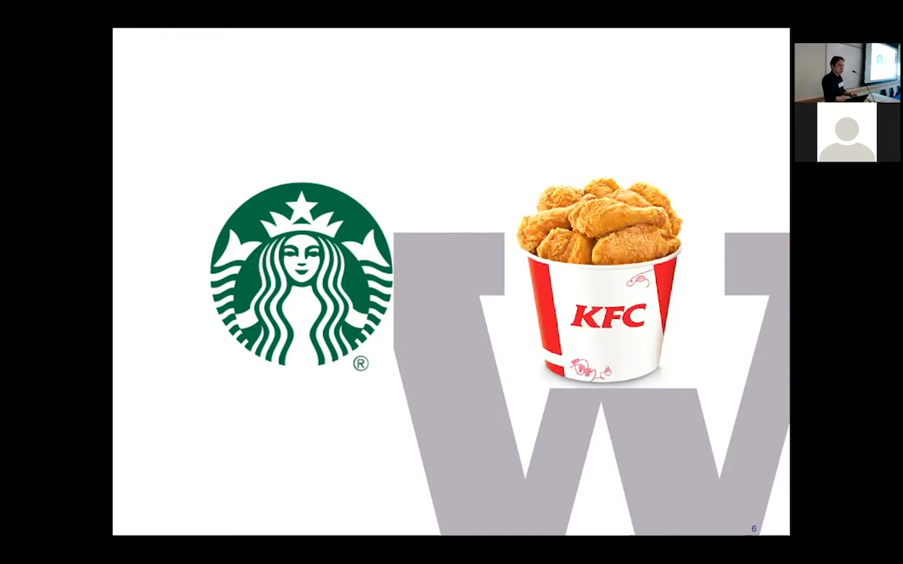
# - Advance the slideshow through slides 7 and 8 to the discussion-points slide 9
pyautogui.press('Right')
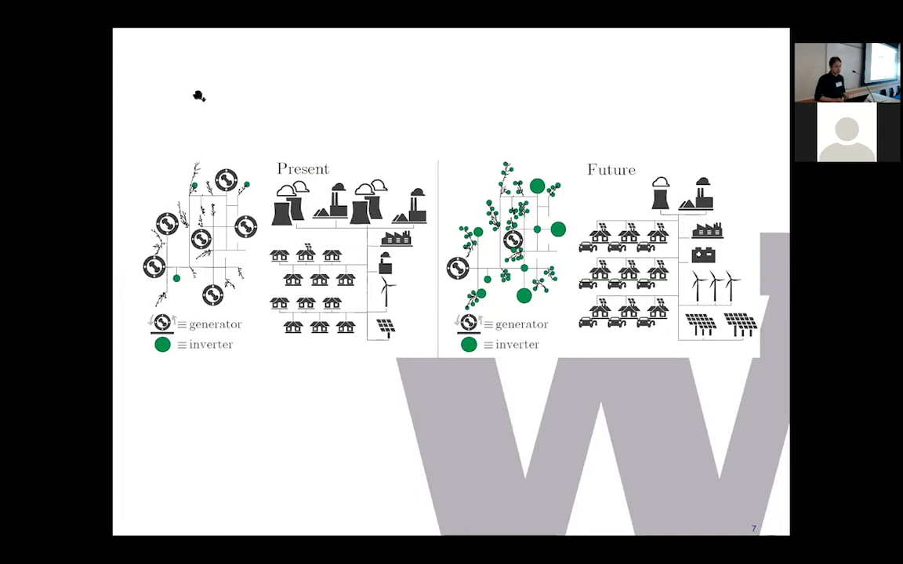
pyautogui.moveTo(534, 138)
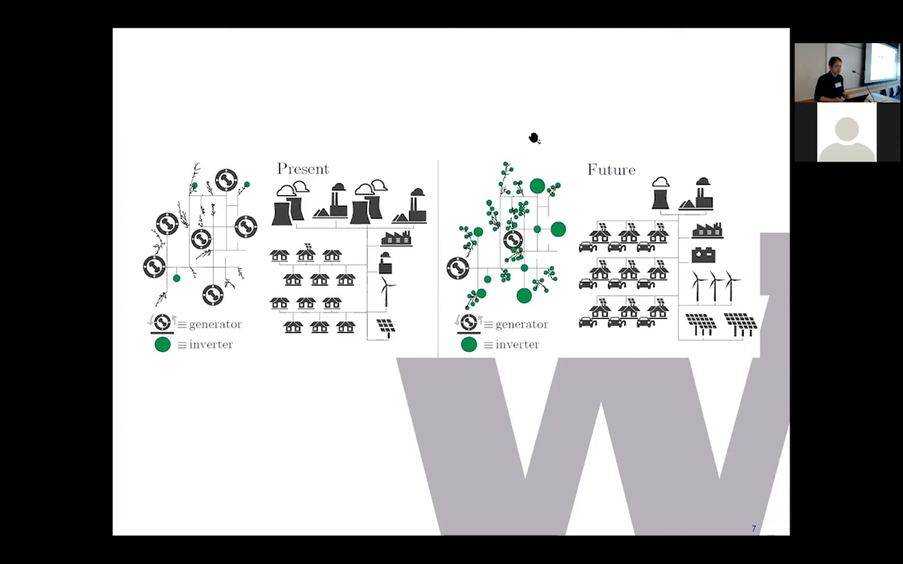
pyautogui.moveTo(567, 115)
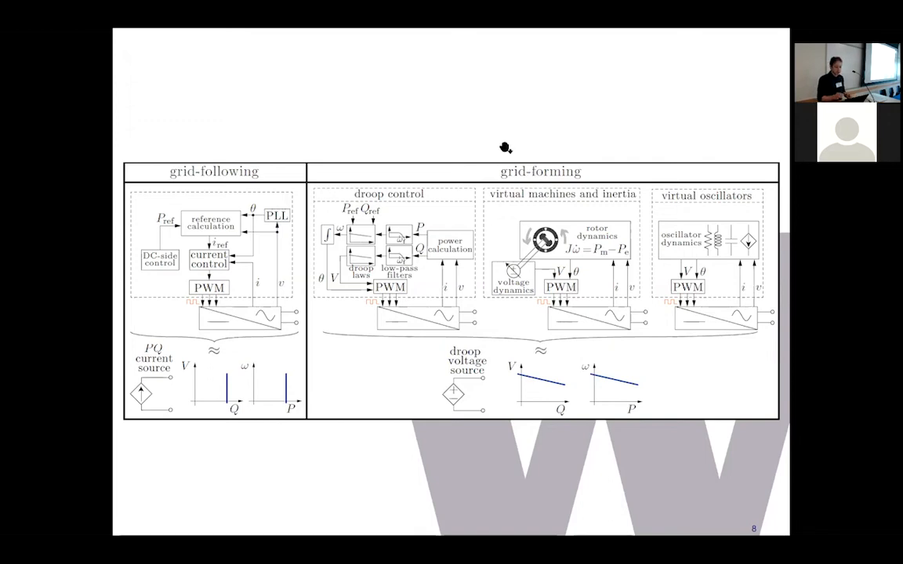
pyautogui.moveTo(578, 201)
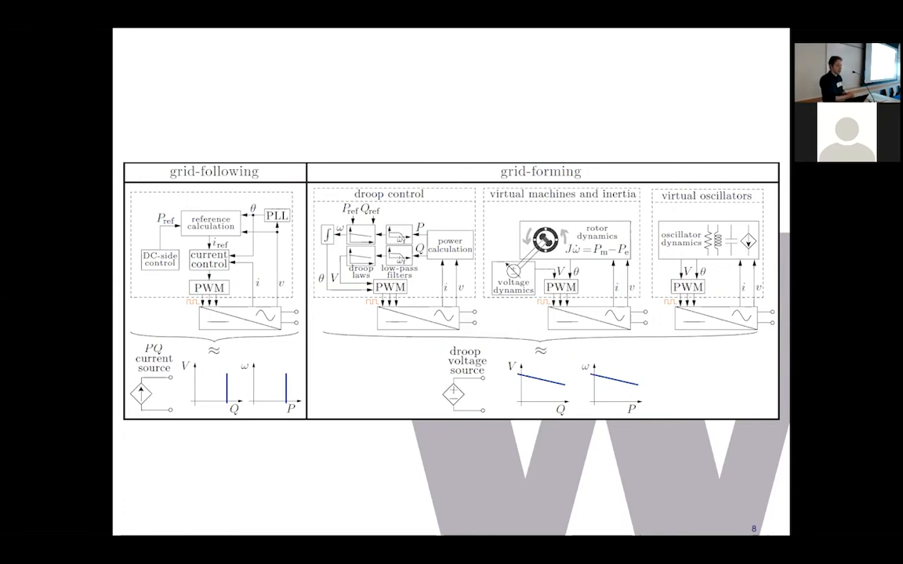
pyautogui.press('right')
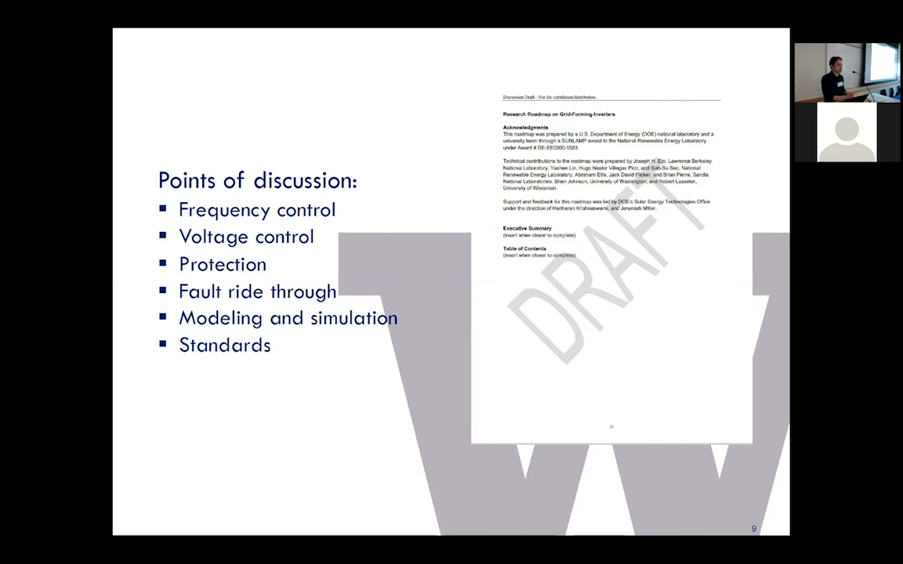
pyautogui.moveTo(401, 328)
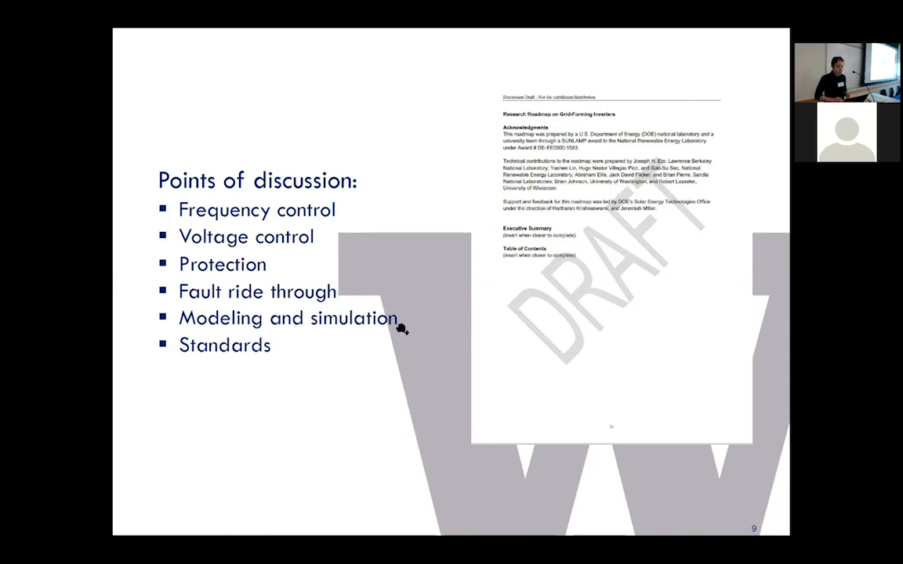